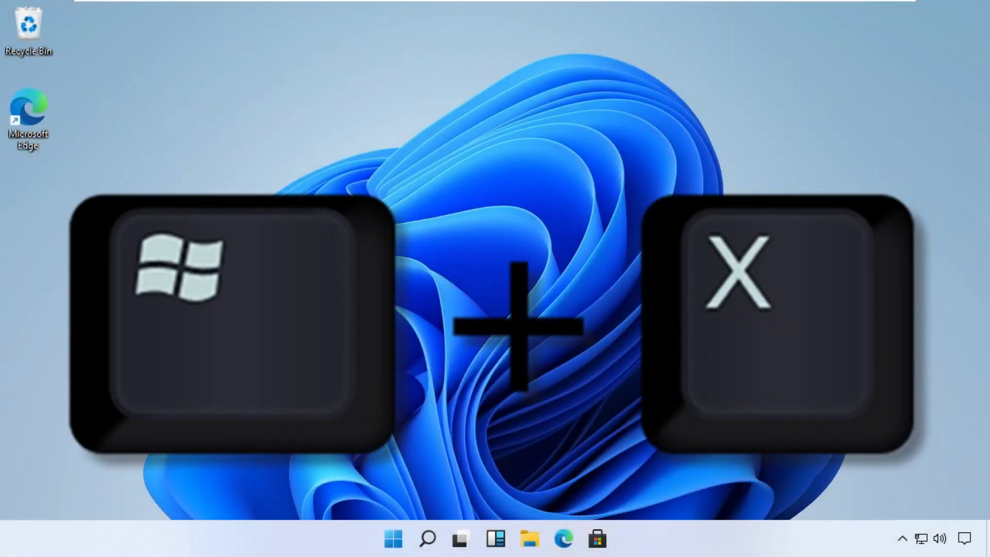
Step: Search Windows for 'tskmgr' so Task Manager appears as the best match
key(win+x)
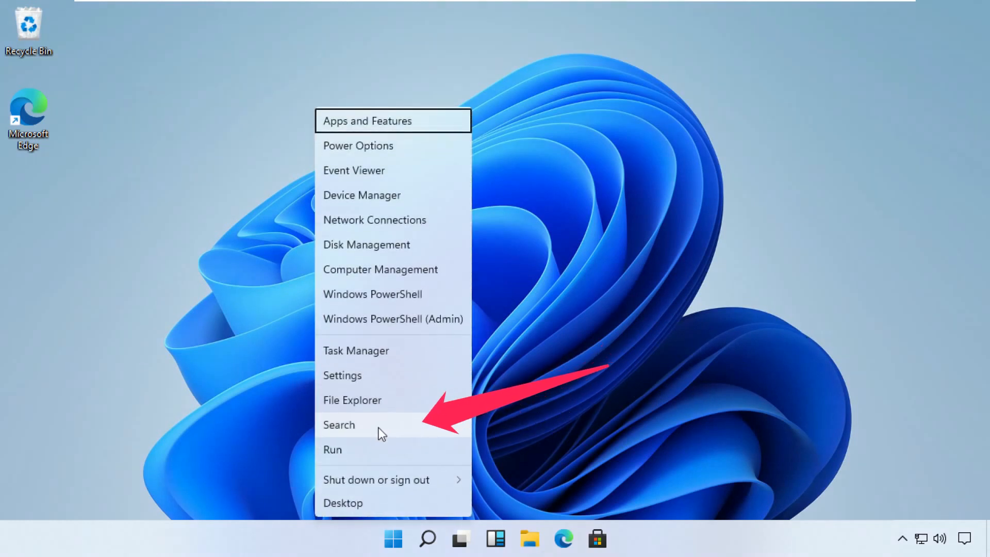
click(340, 424)
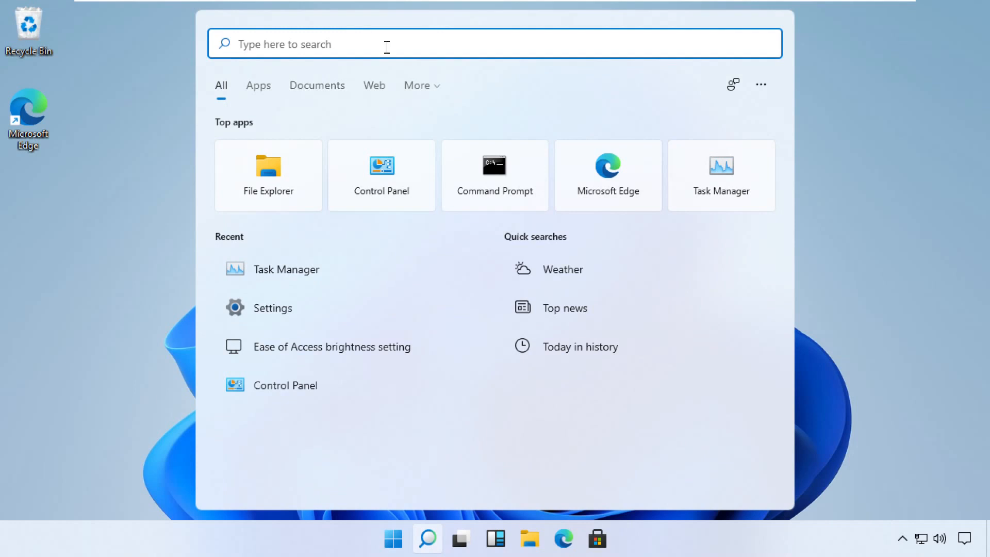
text(tskmgr)
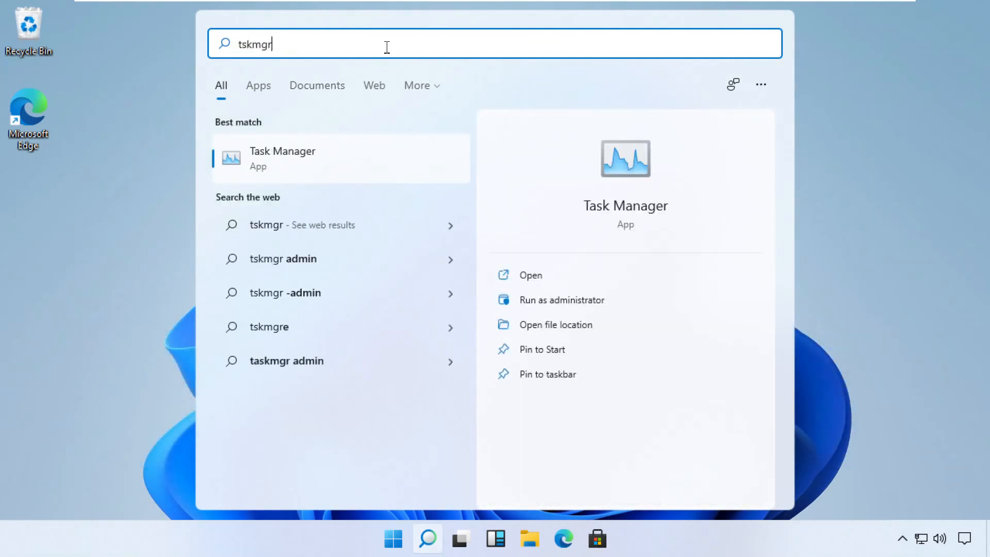
mouse_move(277, 169)
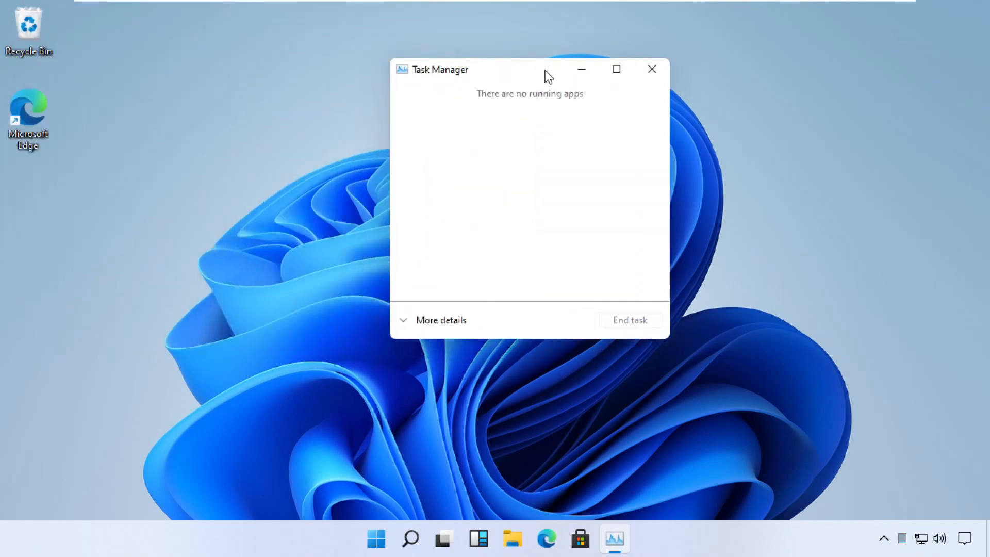
mouse_move(445, 255)
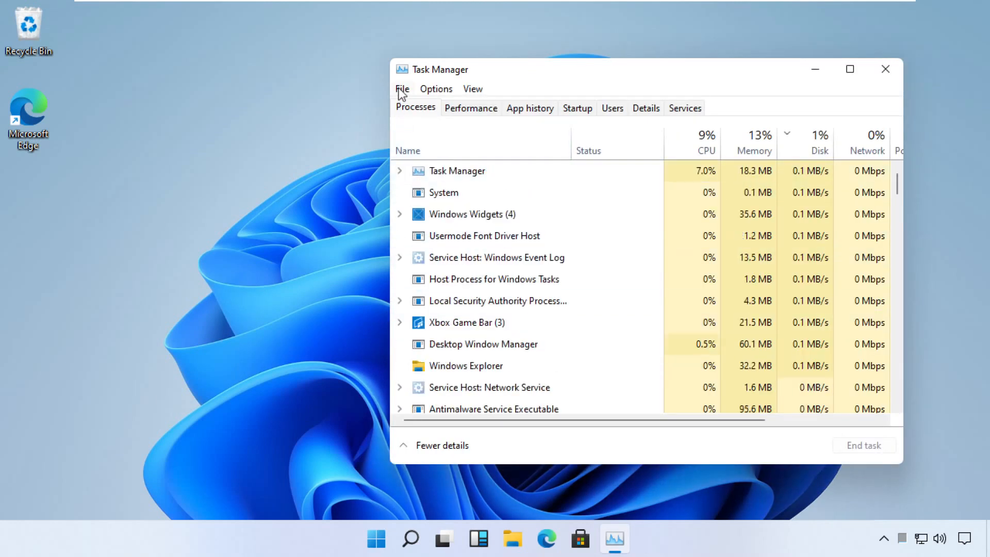
Step: Start Run new task from Task Manager's File menu in detailed view
click(402, 89)
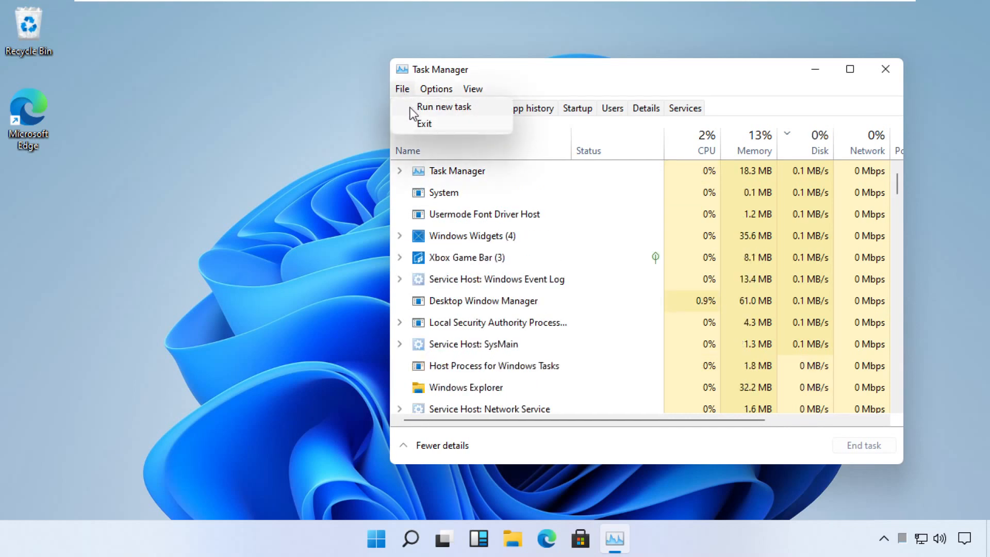
click(443, 106)
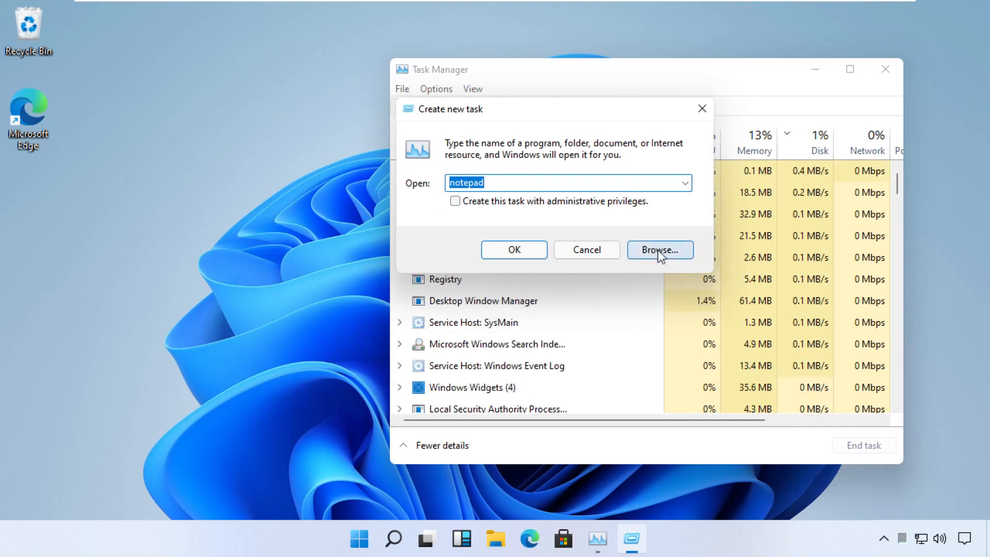
Step: Browse to C:\Windows\System32 and choose cmd as the program to run
click(660, 250)
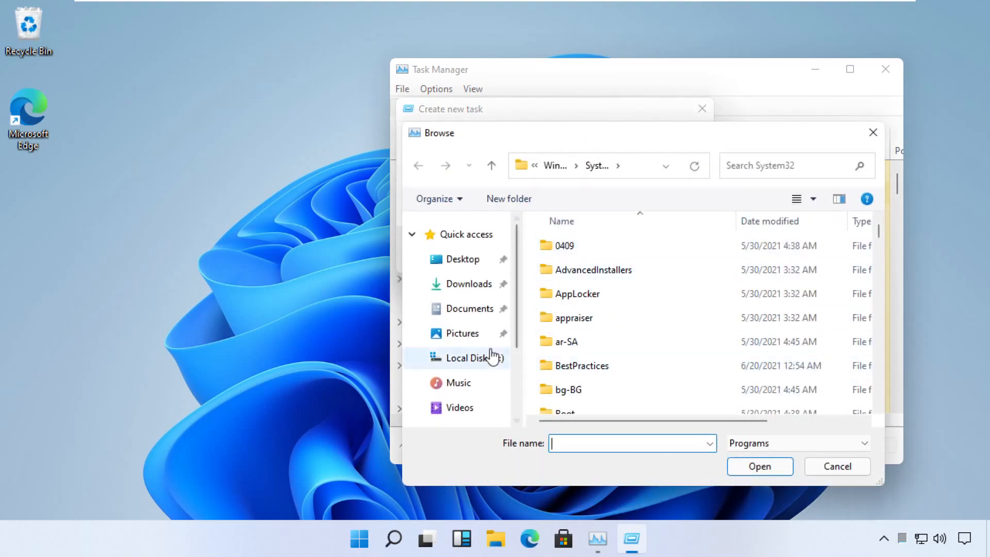
click(468, 358)
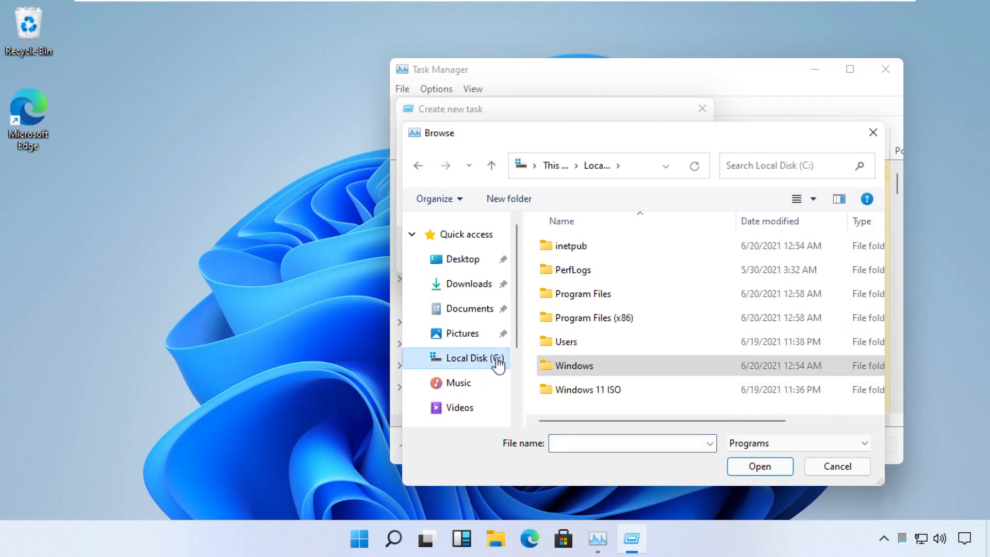
double_click(572, 366)
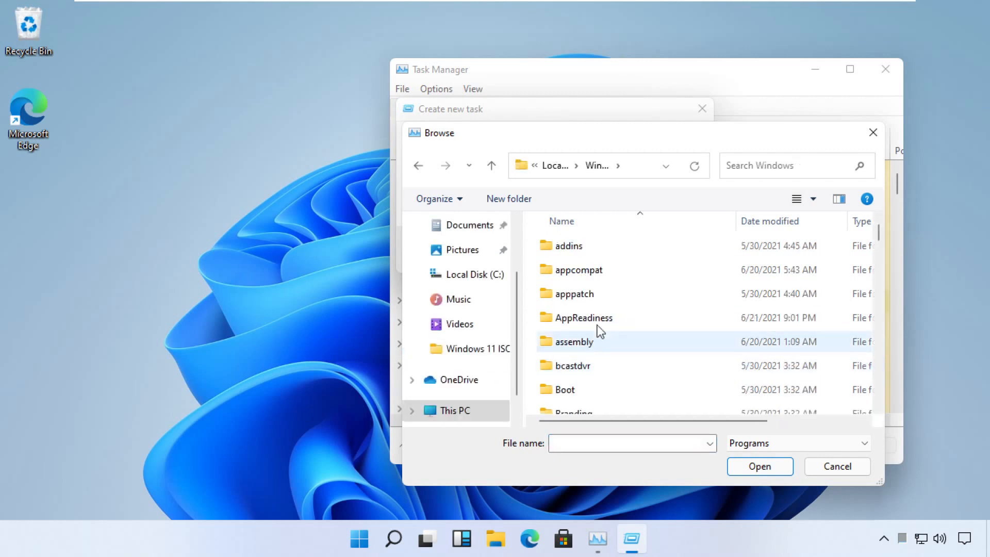
scroll(down, 3)
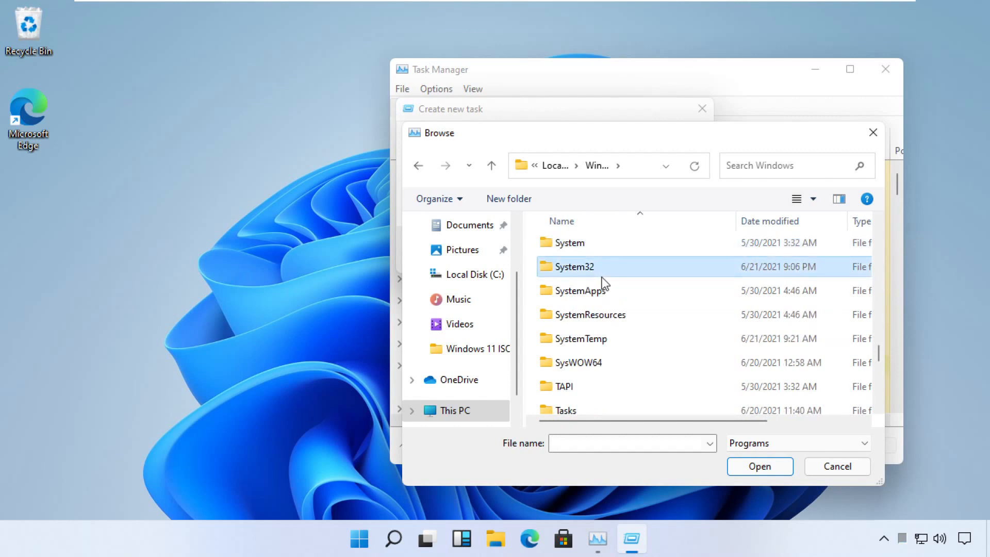
double_click(573, 266)
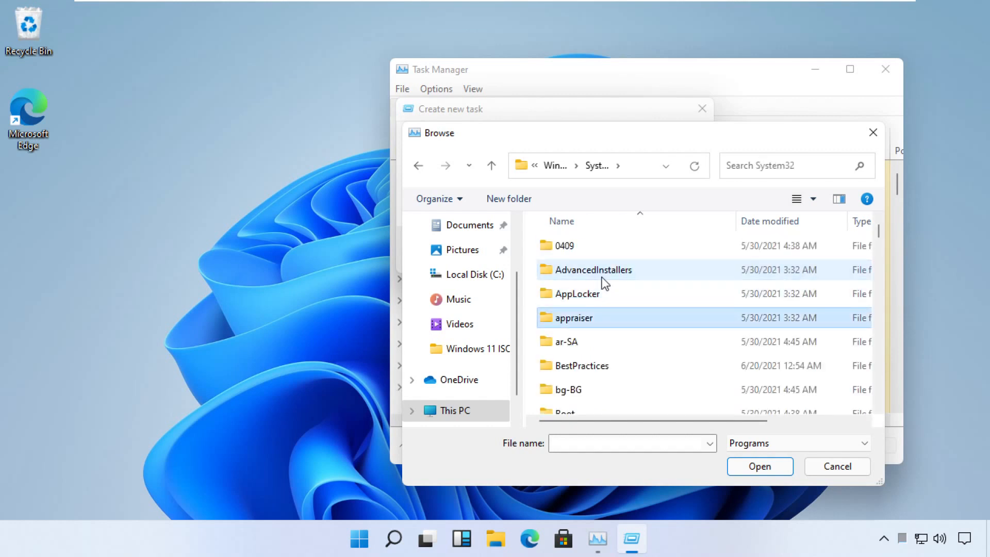
text(cmd)
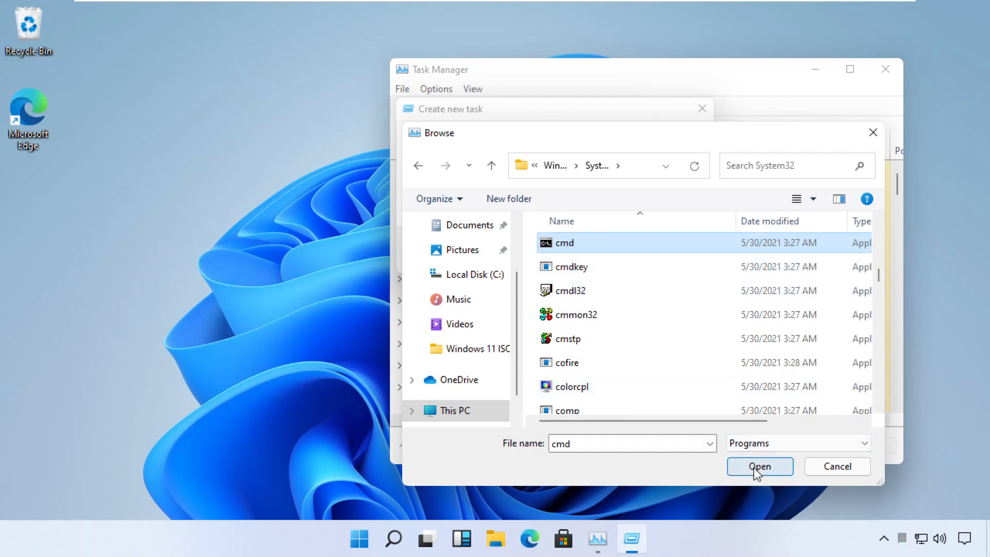
click(760, 467)
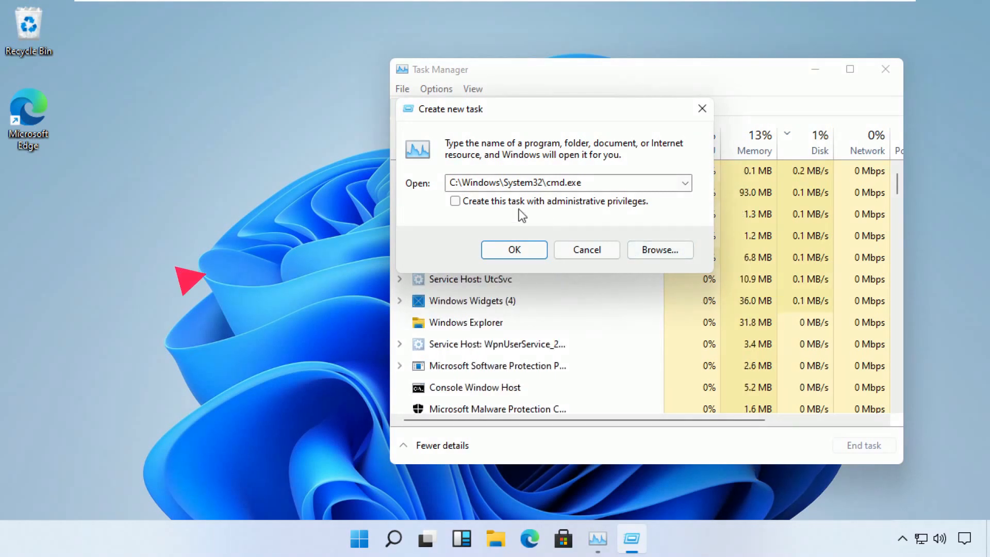
Step: Launch cmd.exe as a new task with administrative privileges
click(455, 201)
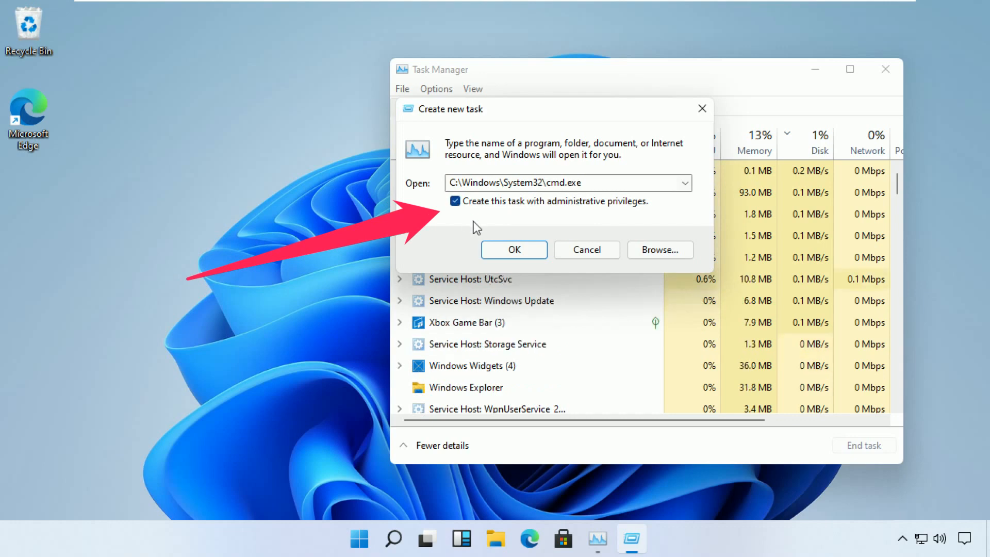
click(513, 250)
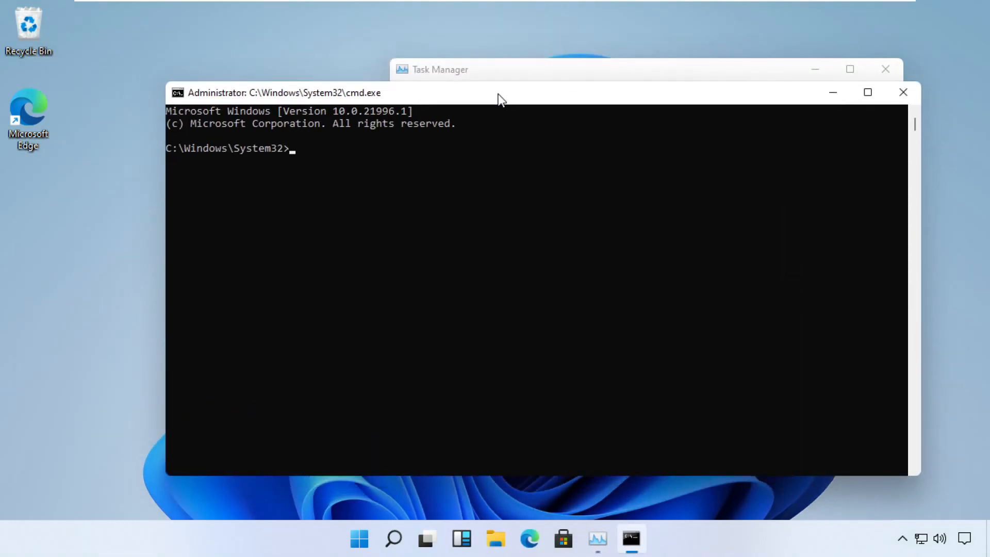
Step: Run gpupdate to refresh computer and user policy, then enter cls
text(gpupdat)
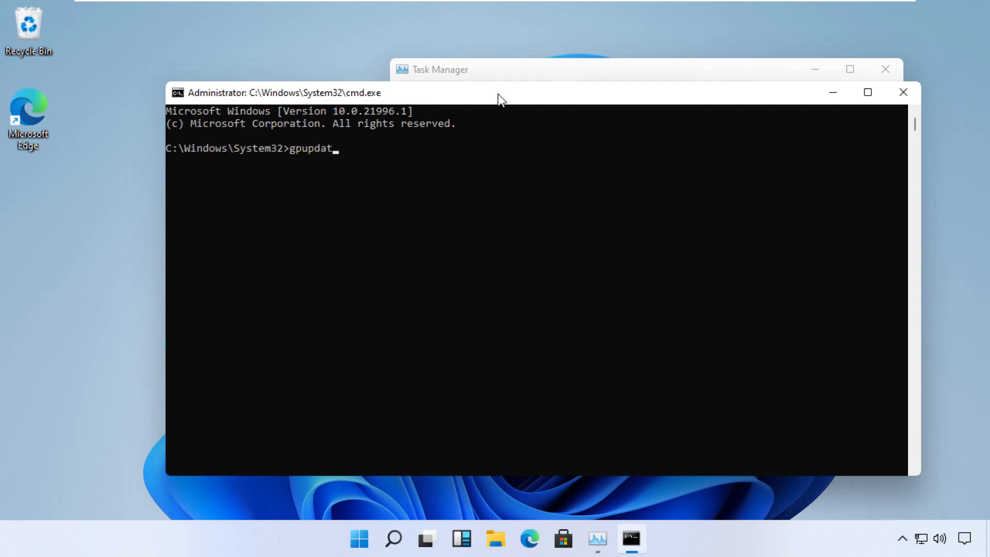
key(enter)
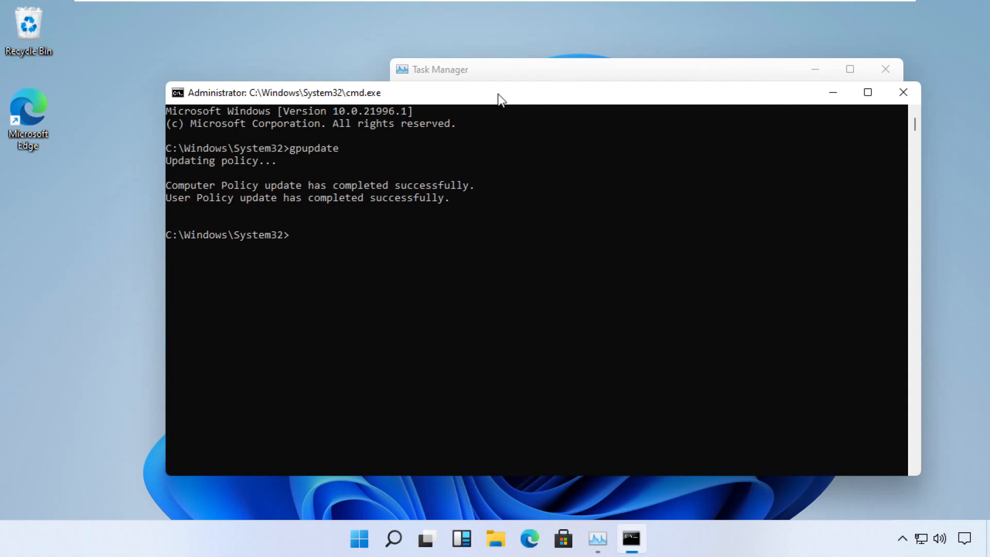
text(cls)
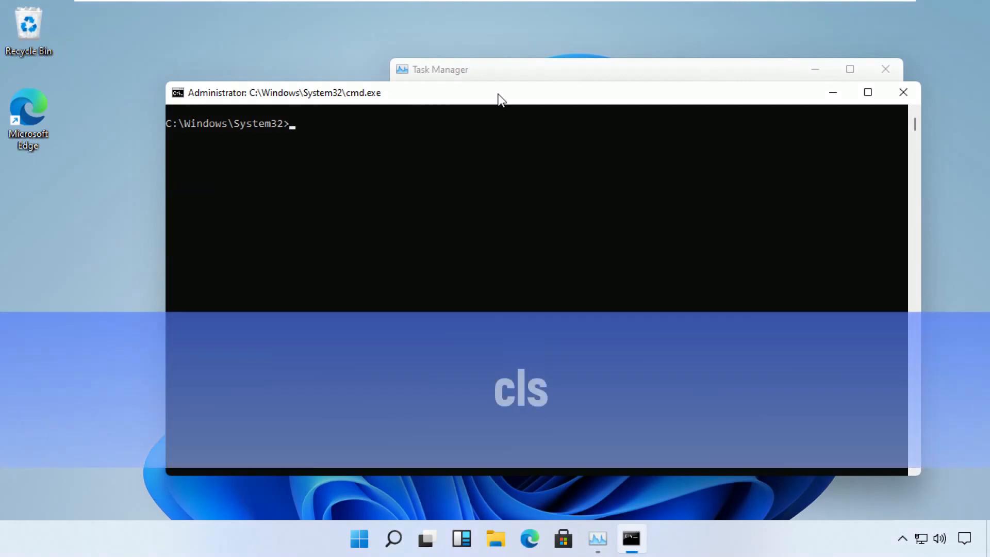
Step: Run chkdsk c: finding no file system problems, then exit the command window
key(Enter)
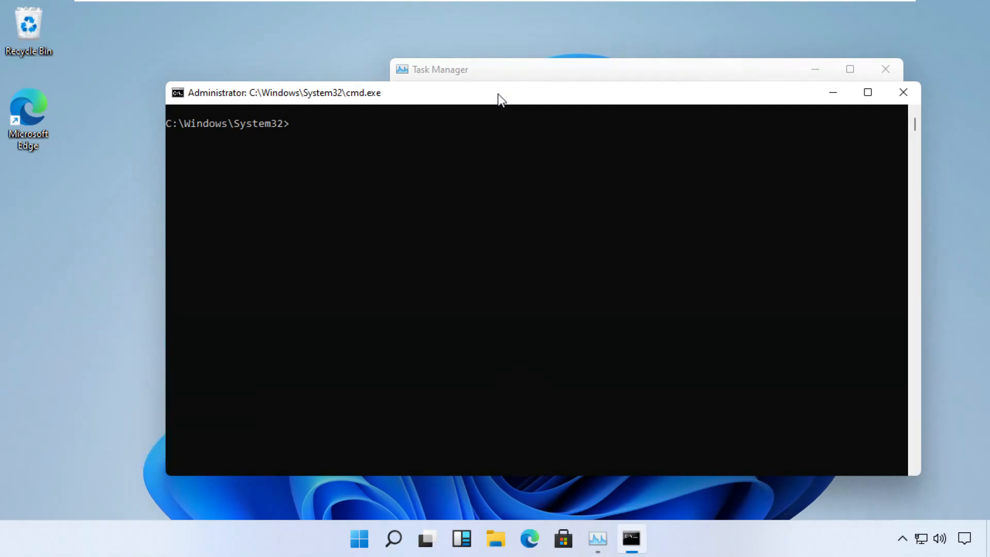
text(ch)
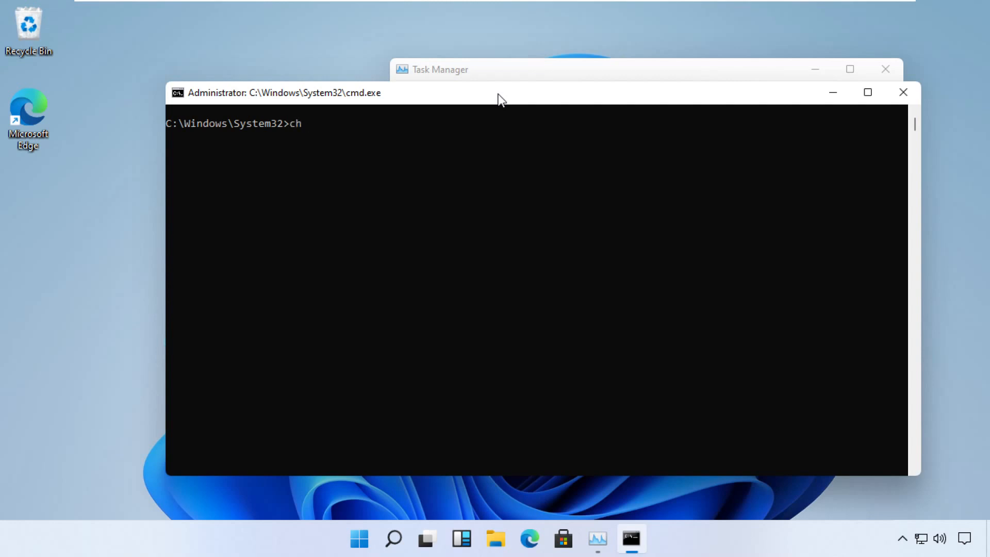
text(kdsk)
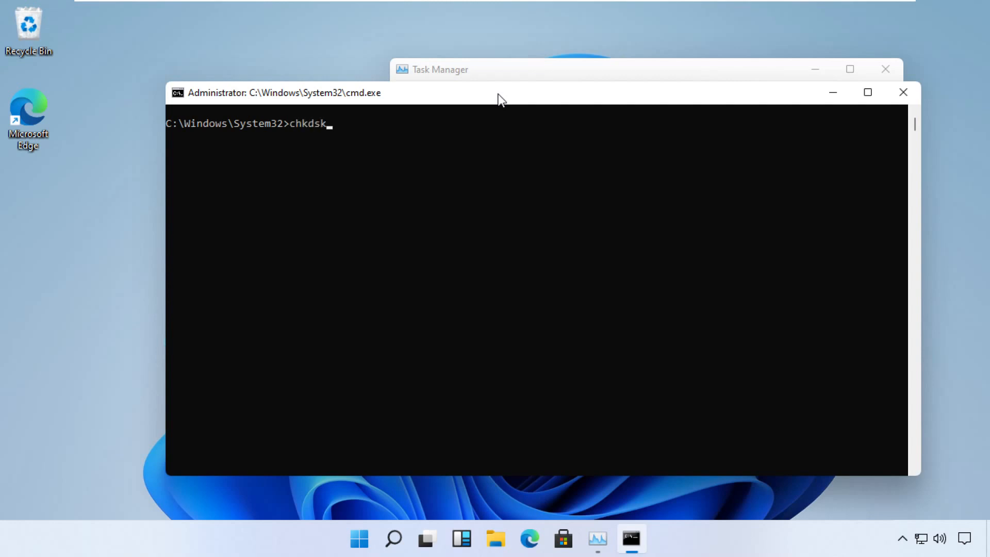
text(c:)
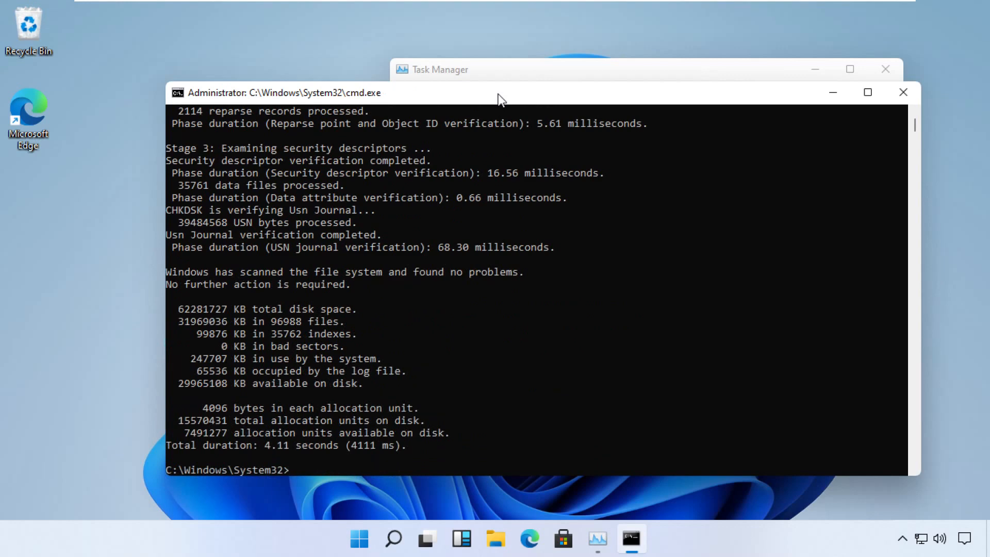
text(exi)
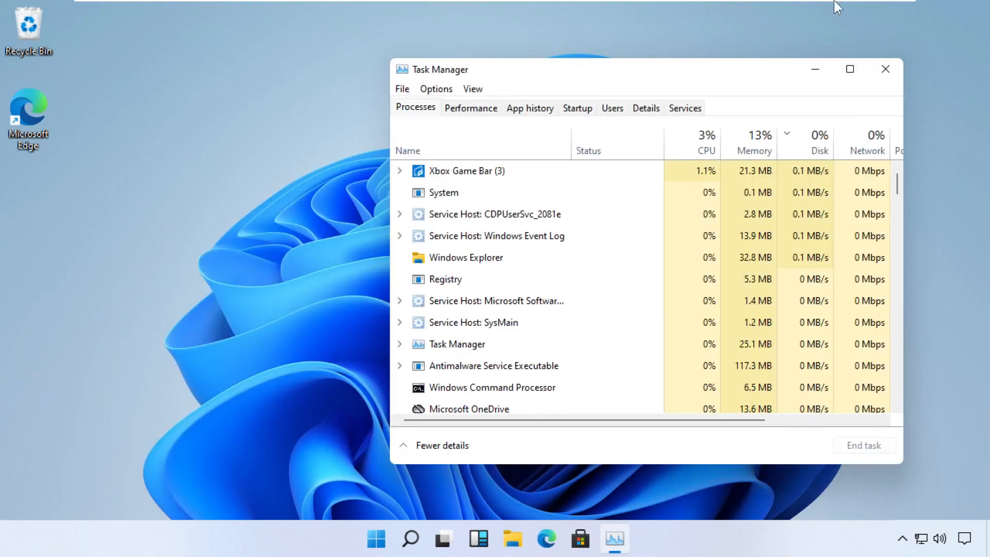
Step: Close Task Manager and launch the Settings app via a search for 'setting'
click(885, 69)
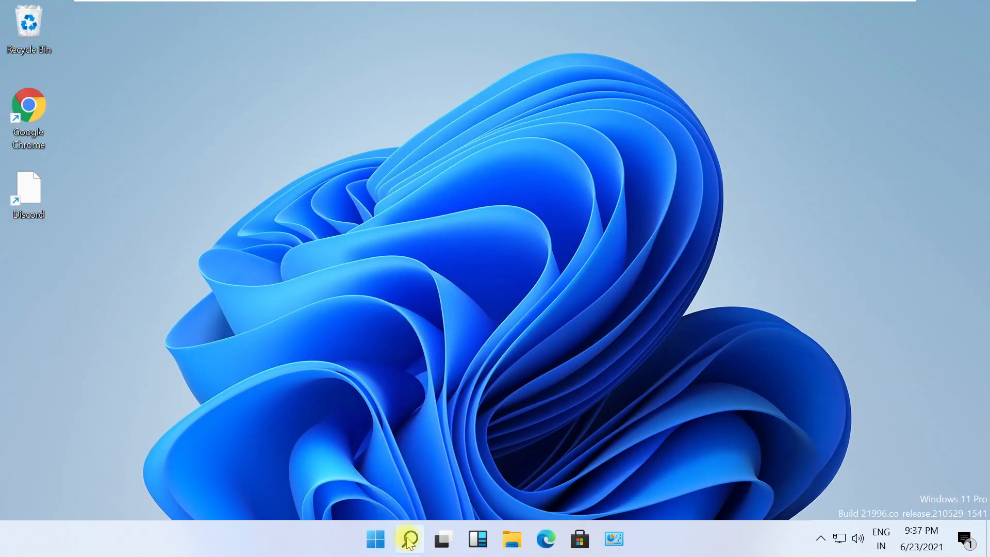
click(409, 540)
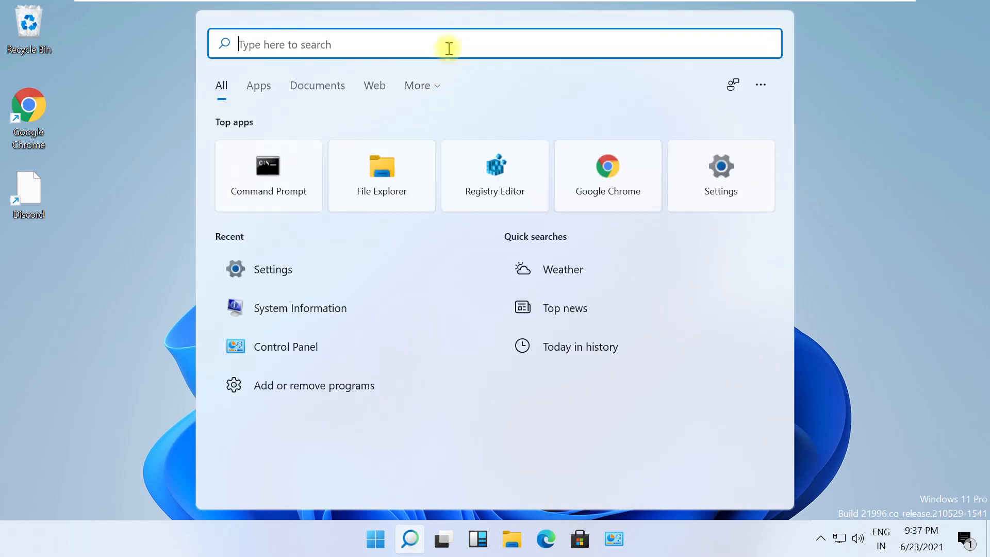
text(setting)
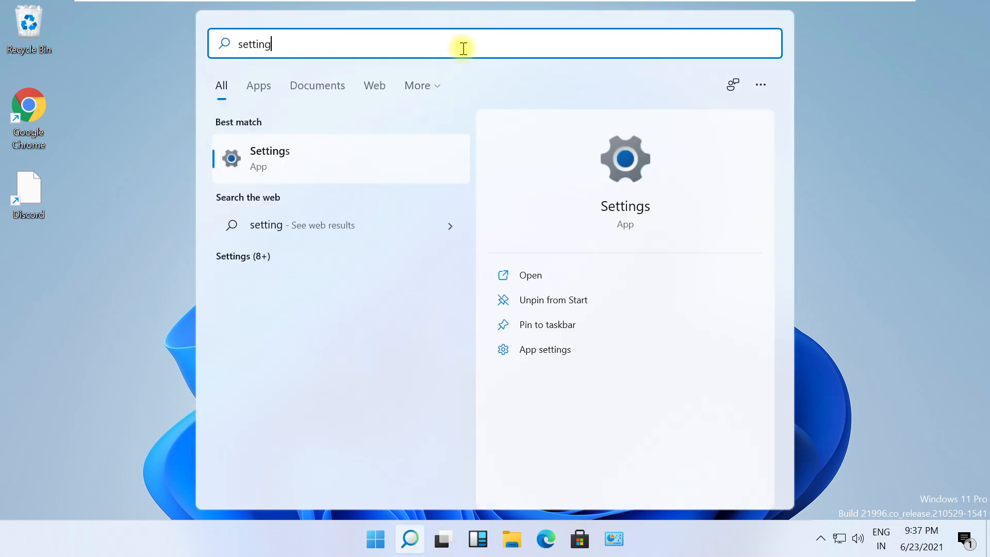
click(269, 158)
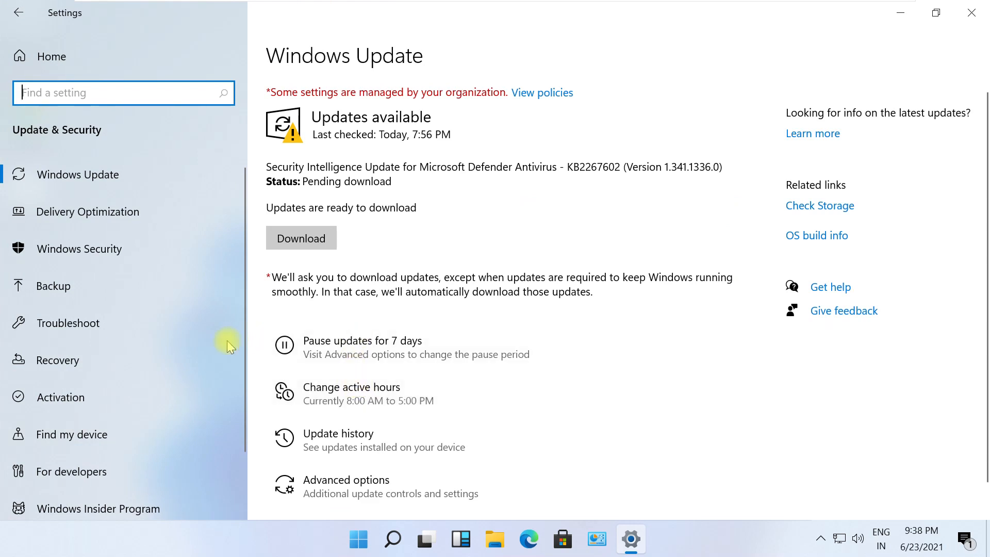
Step: From the Recovery page, start Reset this PC
click(58, 359)
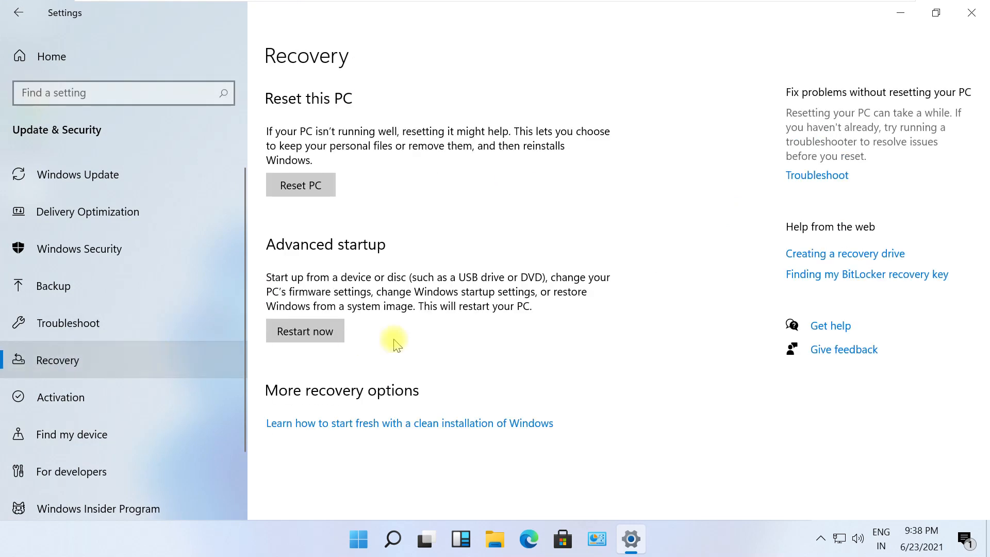
mouse_move(309, 179)
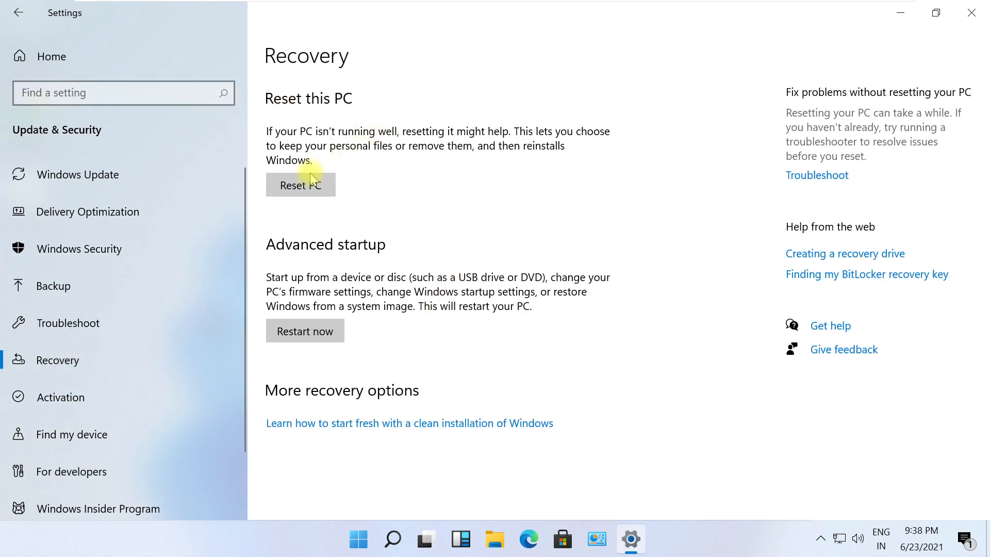
click(301, 184)
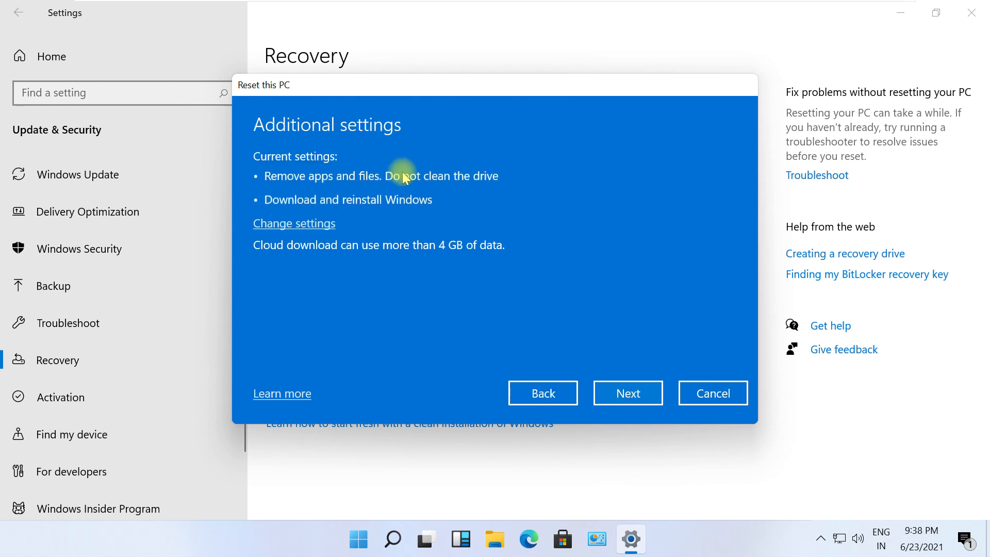
mouse_move(300, 204)
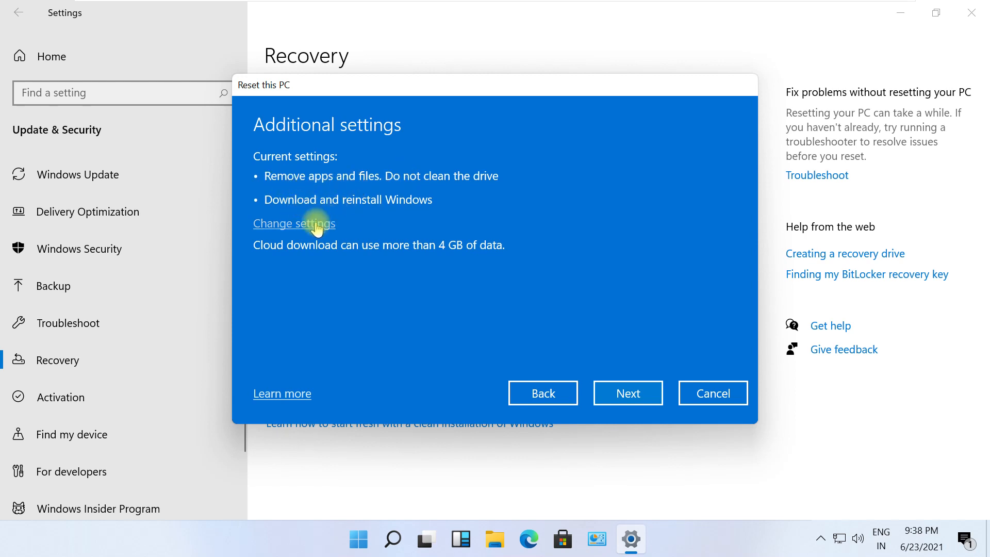
Step: Change the reset options so Clean data is Yes and confirm
click(294, 223)
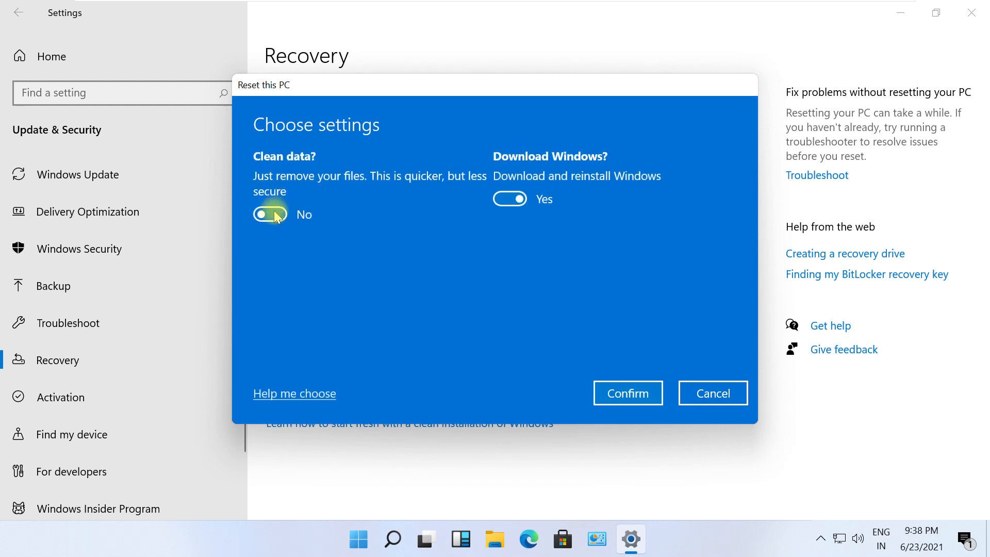
click(269, 213)
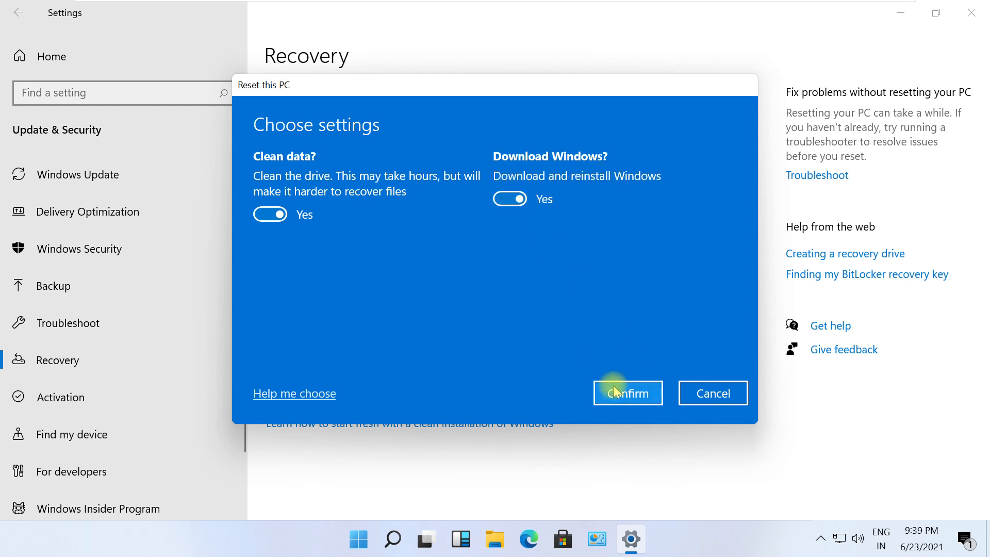
click(626, 393)
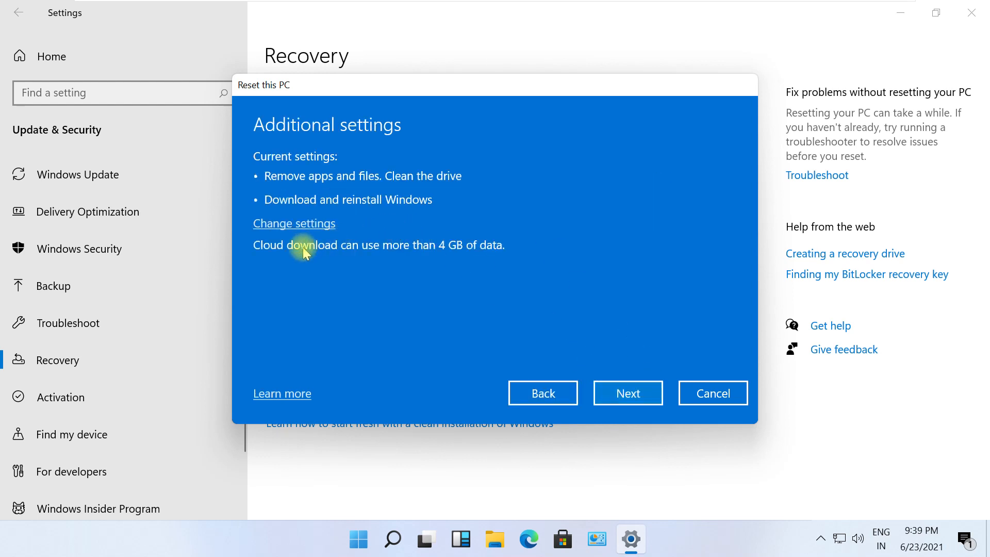
mouse_move(479, 250)
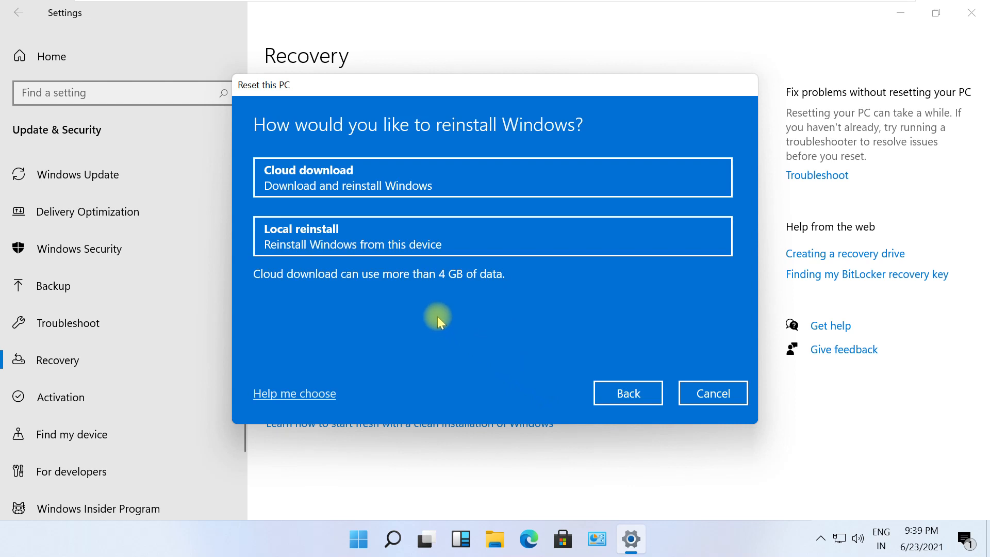
Step: Choose Local reinstall with Clean data set to No and reach the Ready to reset summary
click(492, 235)
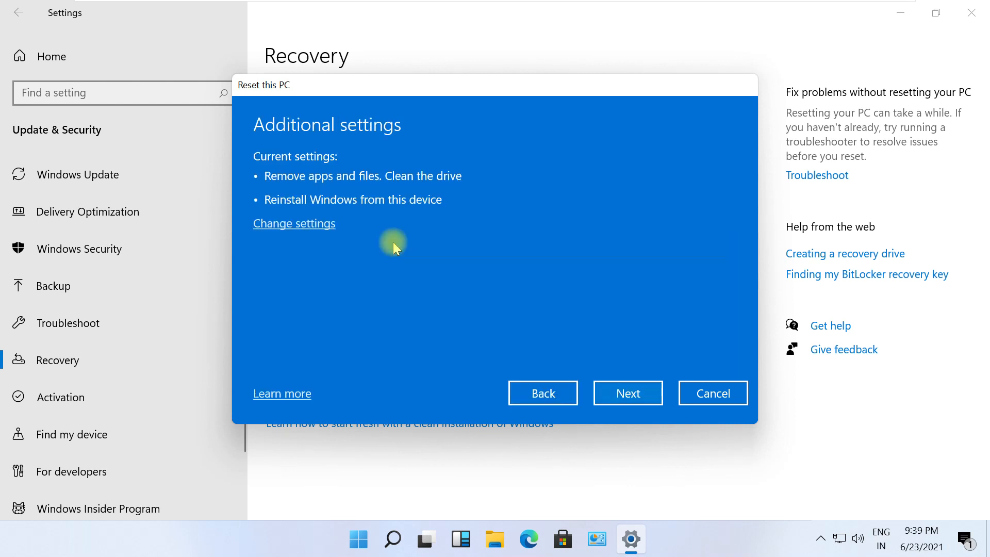
mouse_move(398, 208)
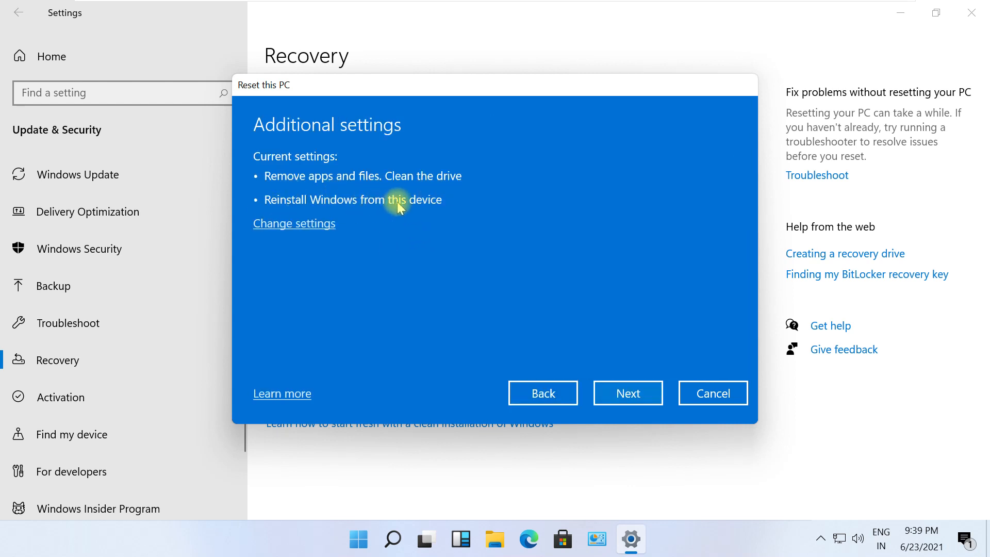
click(294, 223)
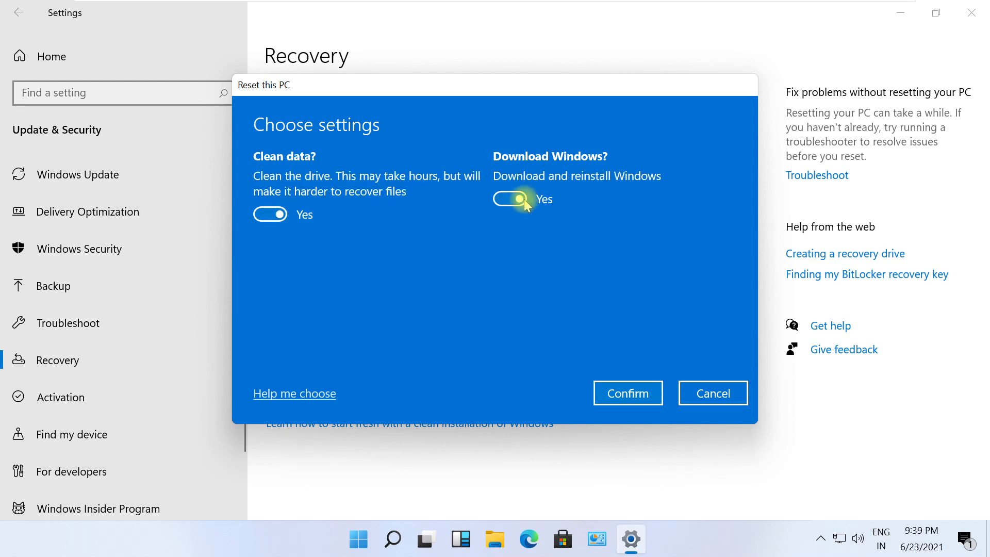
click(627, 393)
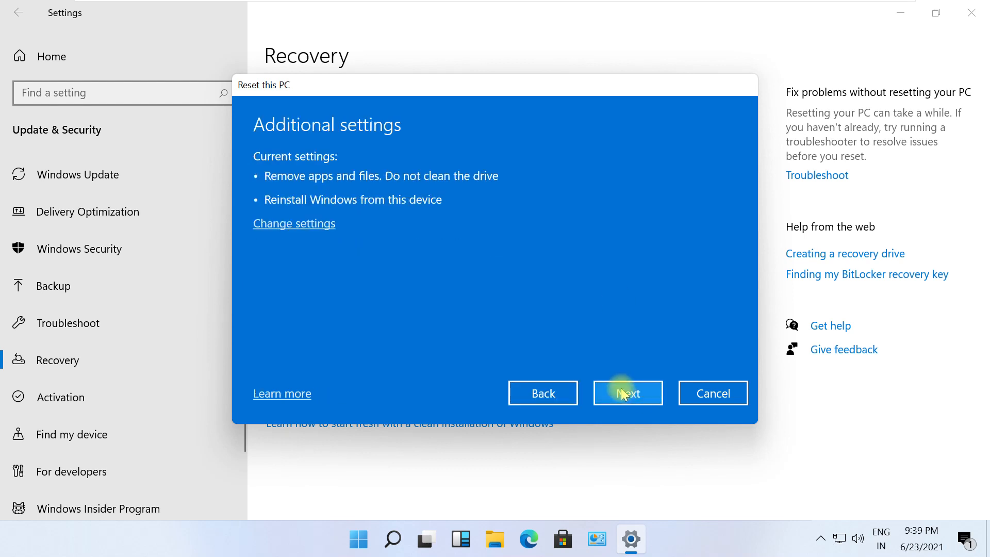
click(627, 393)
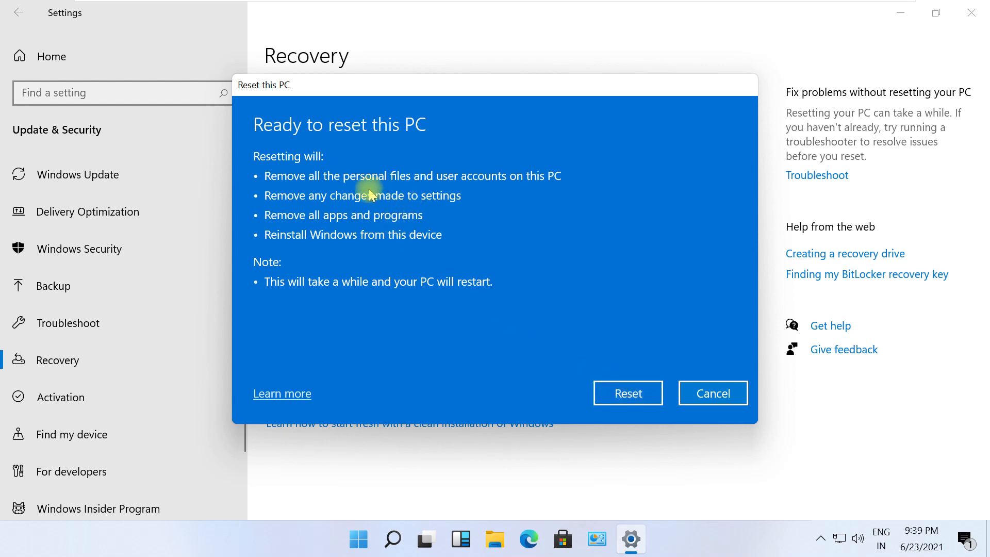
mouse_move(547, 386)
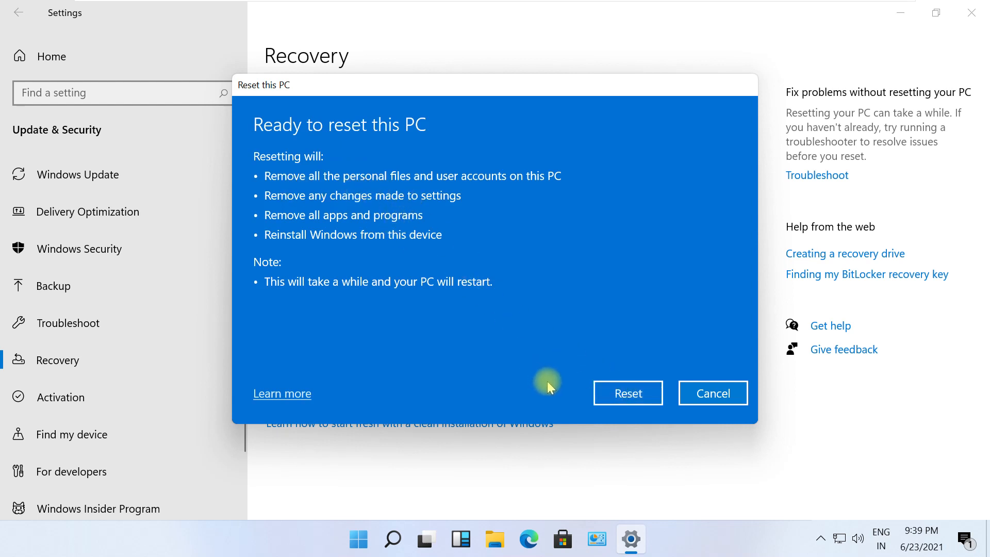